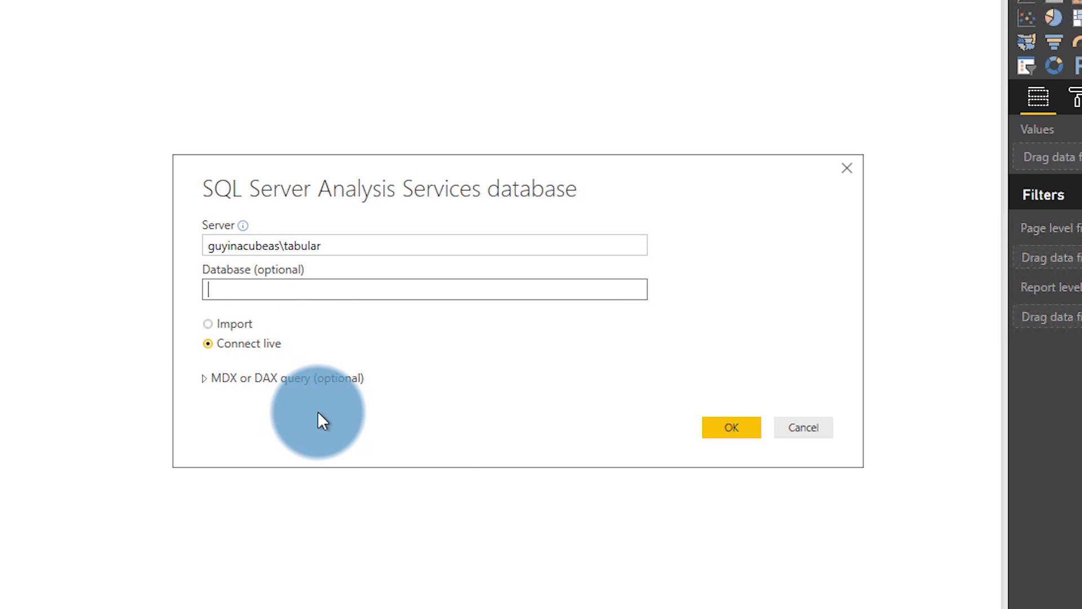
Confirm the live connection to the guyinacubeas\tabular Analysis Services server
left_click(730, 427)
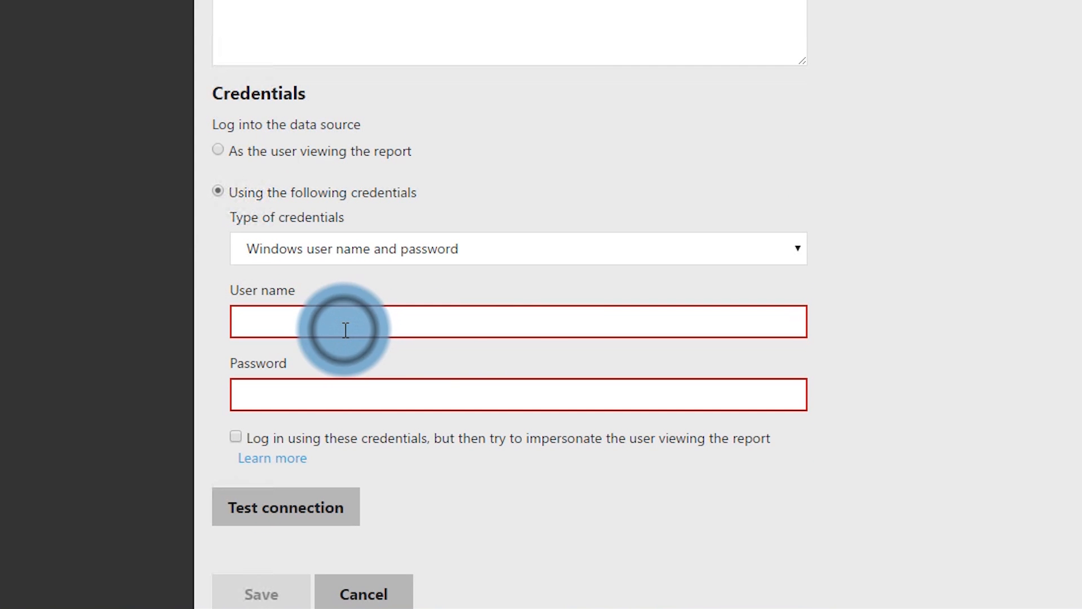
Enter the Windows password and enable impersonation of the viewing user for the data source
type("••••••••")
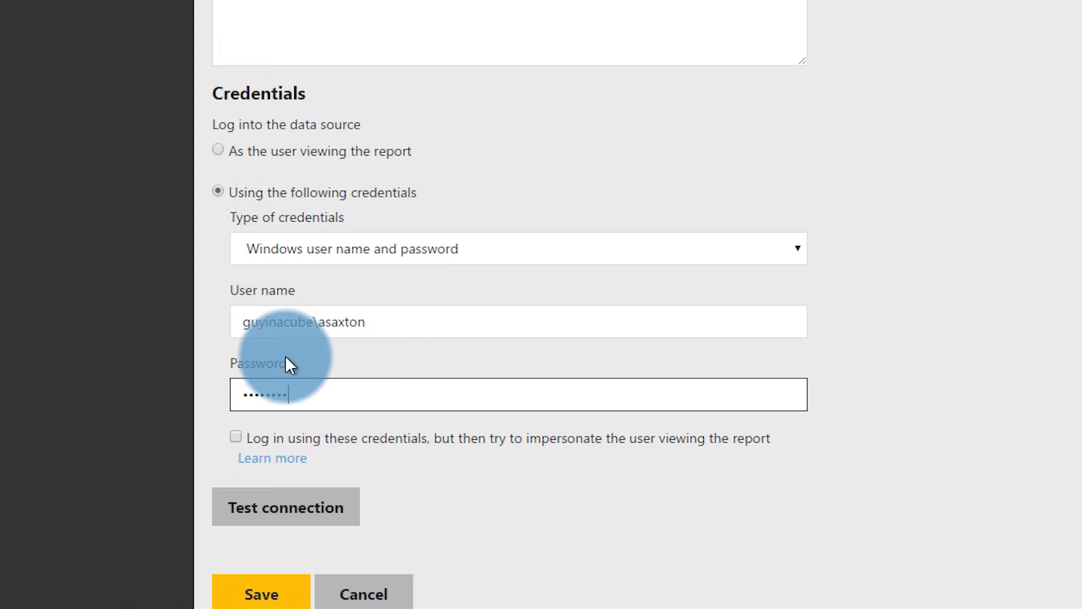
left_click(235, 436)
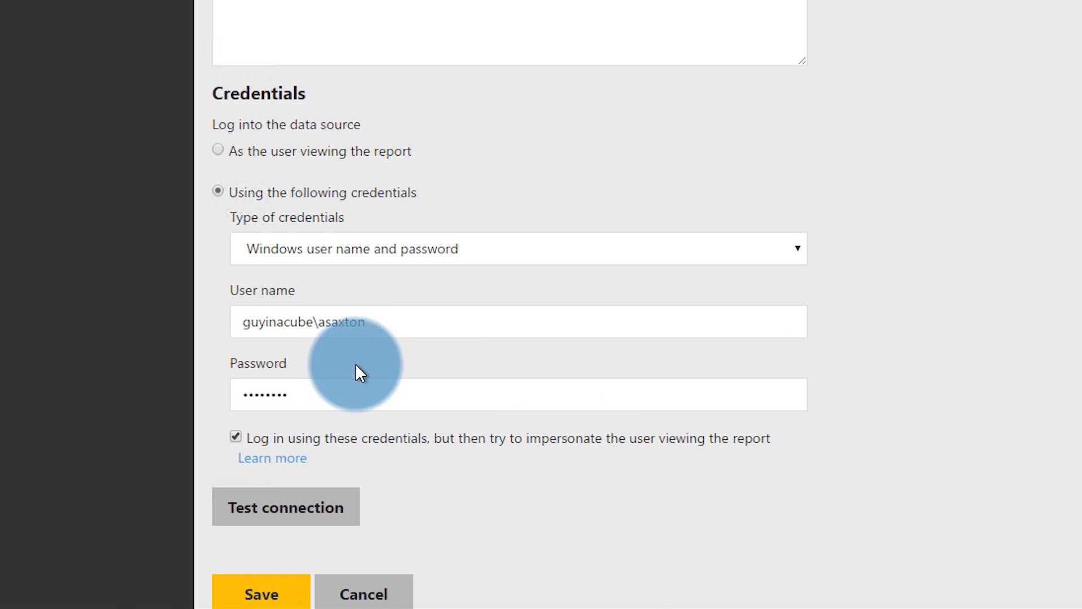